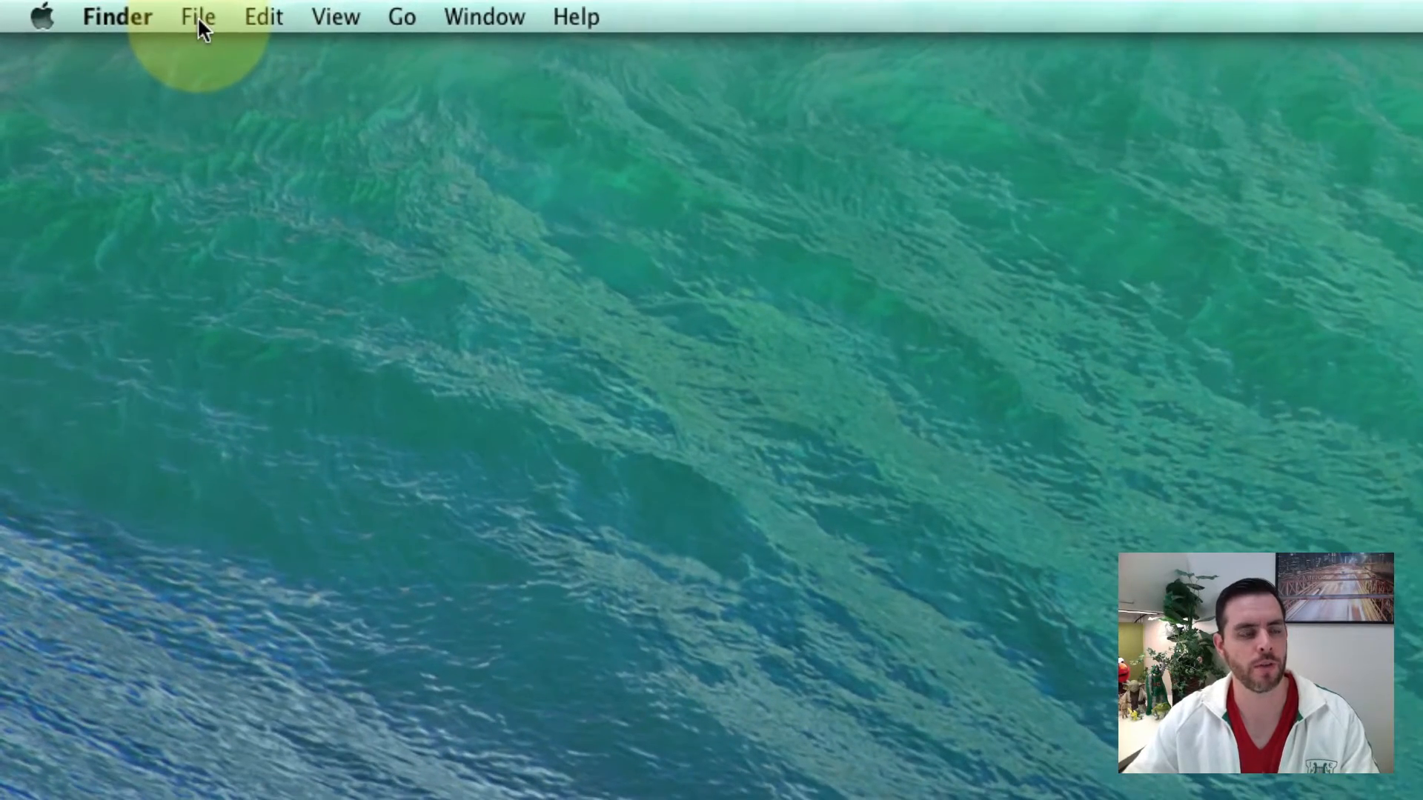
Step: In a new Finder window, navigate Applications > Utilities and select Disk Utility
click(197, 16)
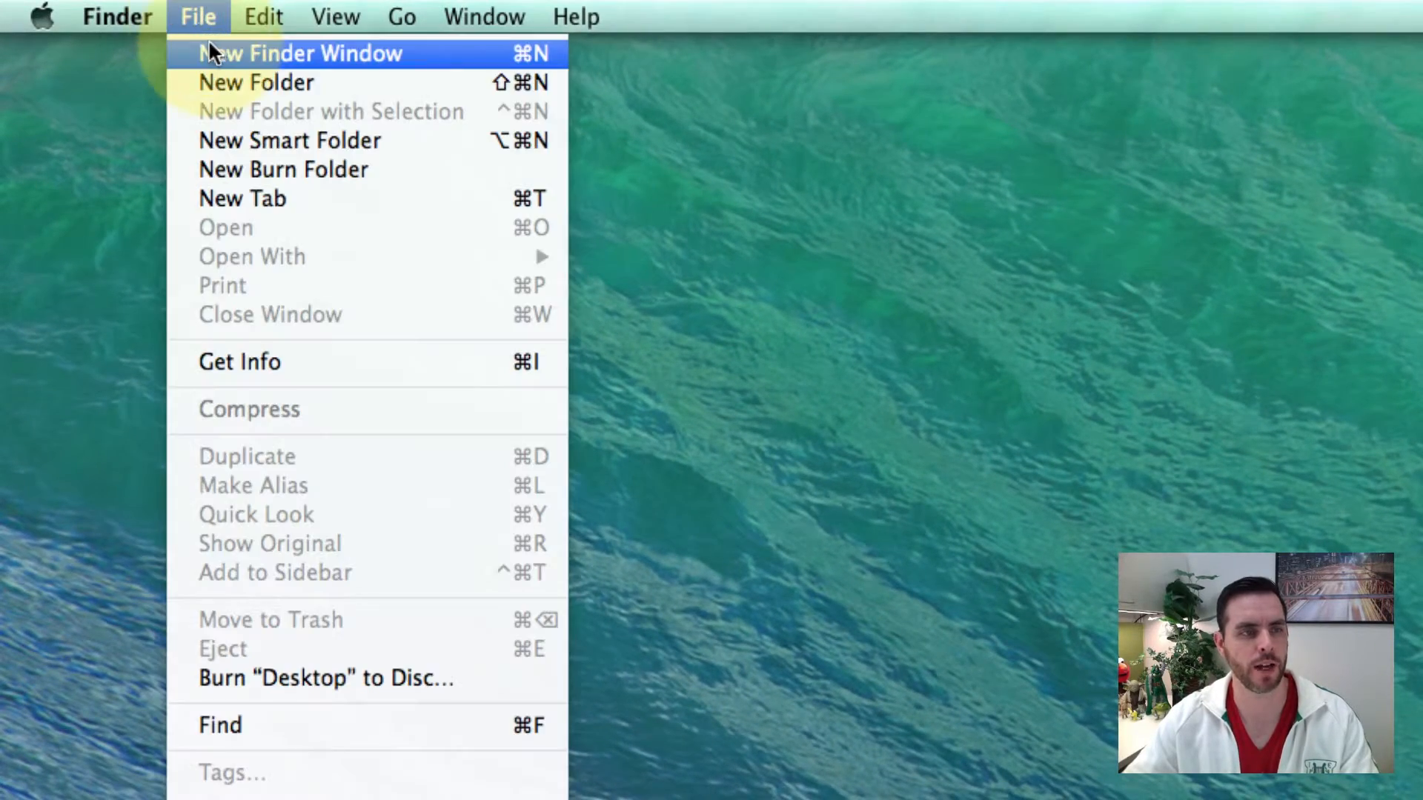
click(298, 54)
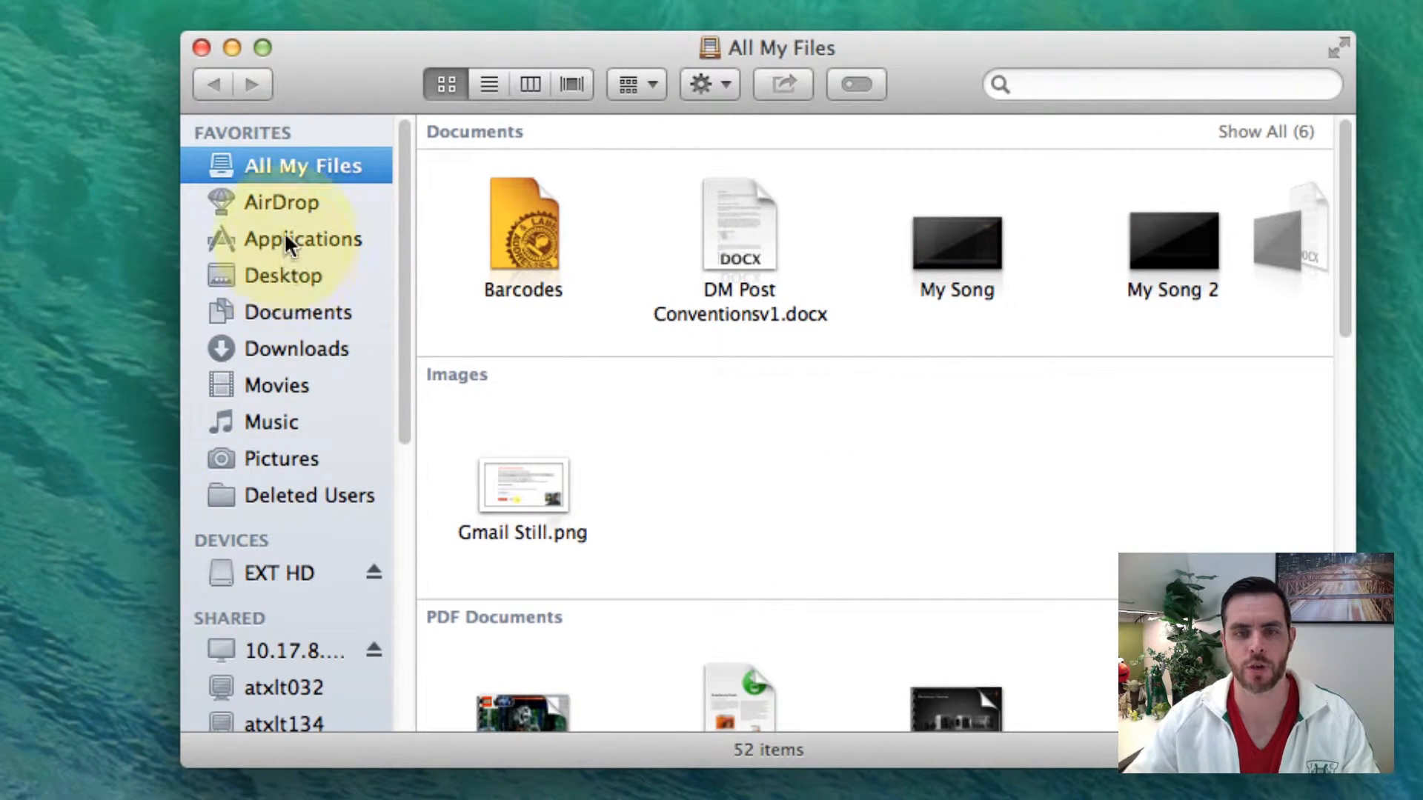
click(302, 238)
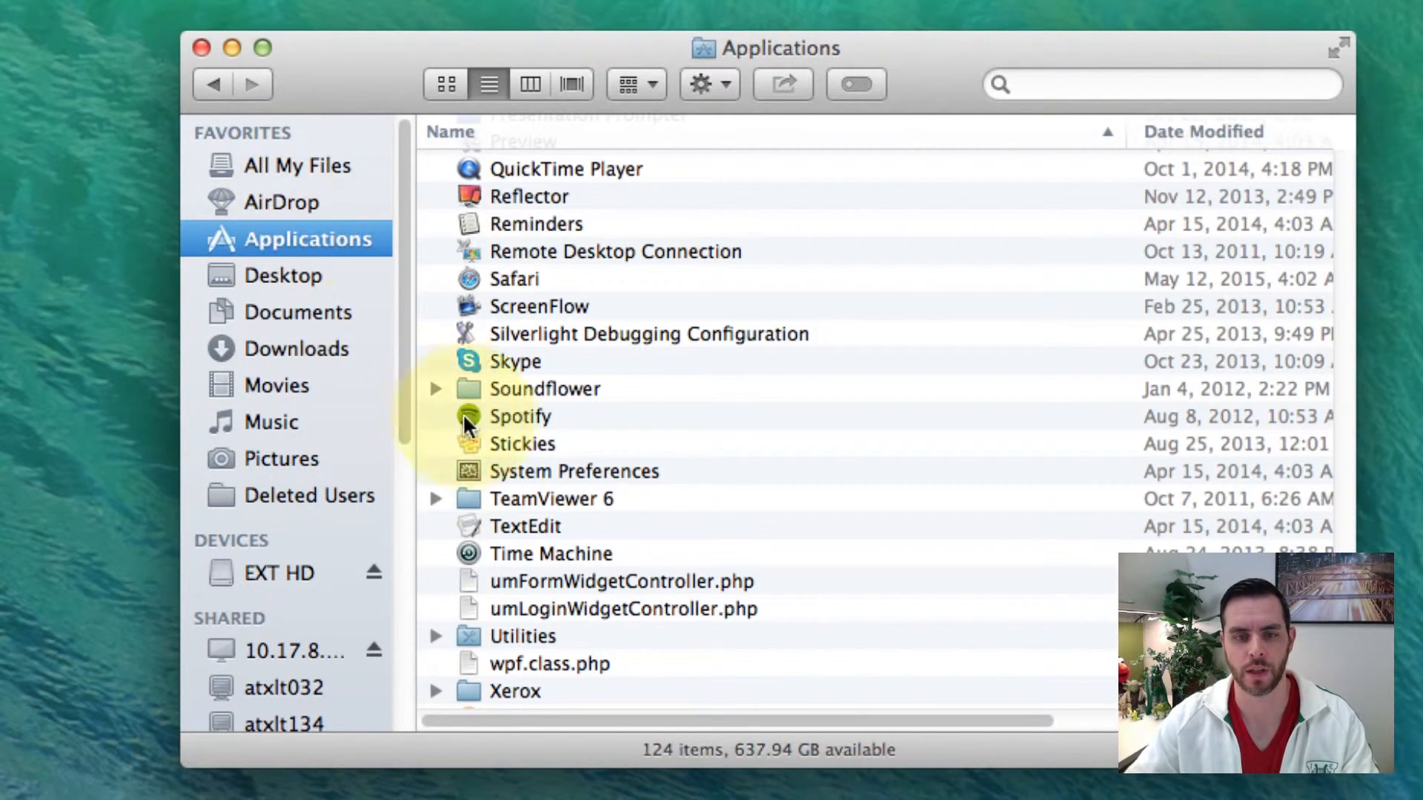
mouse_move(568, 645)
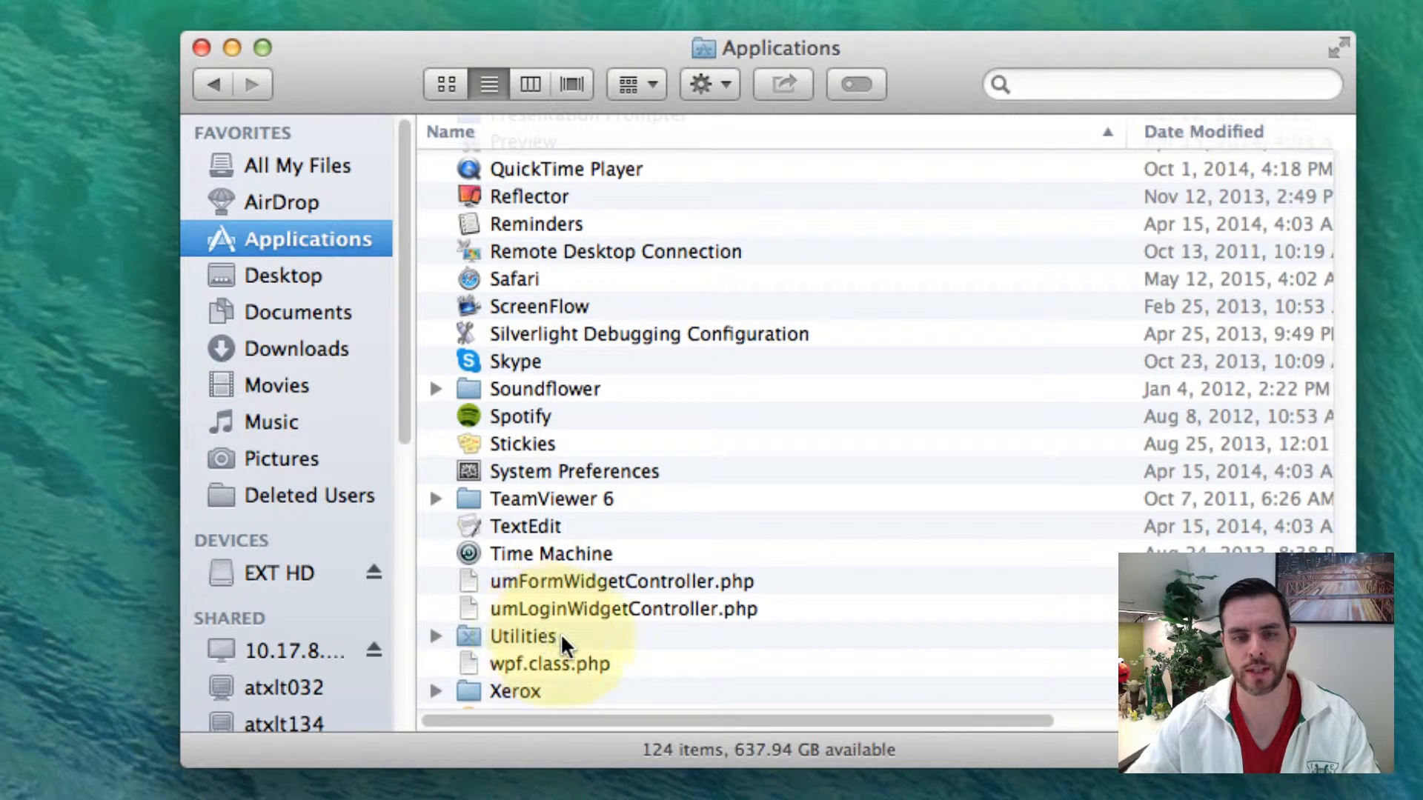
double_click(523, 636)
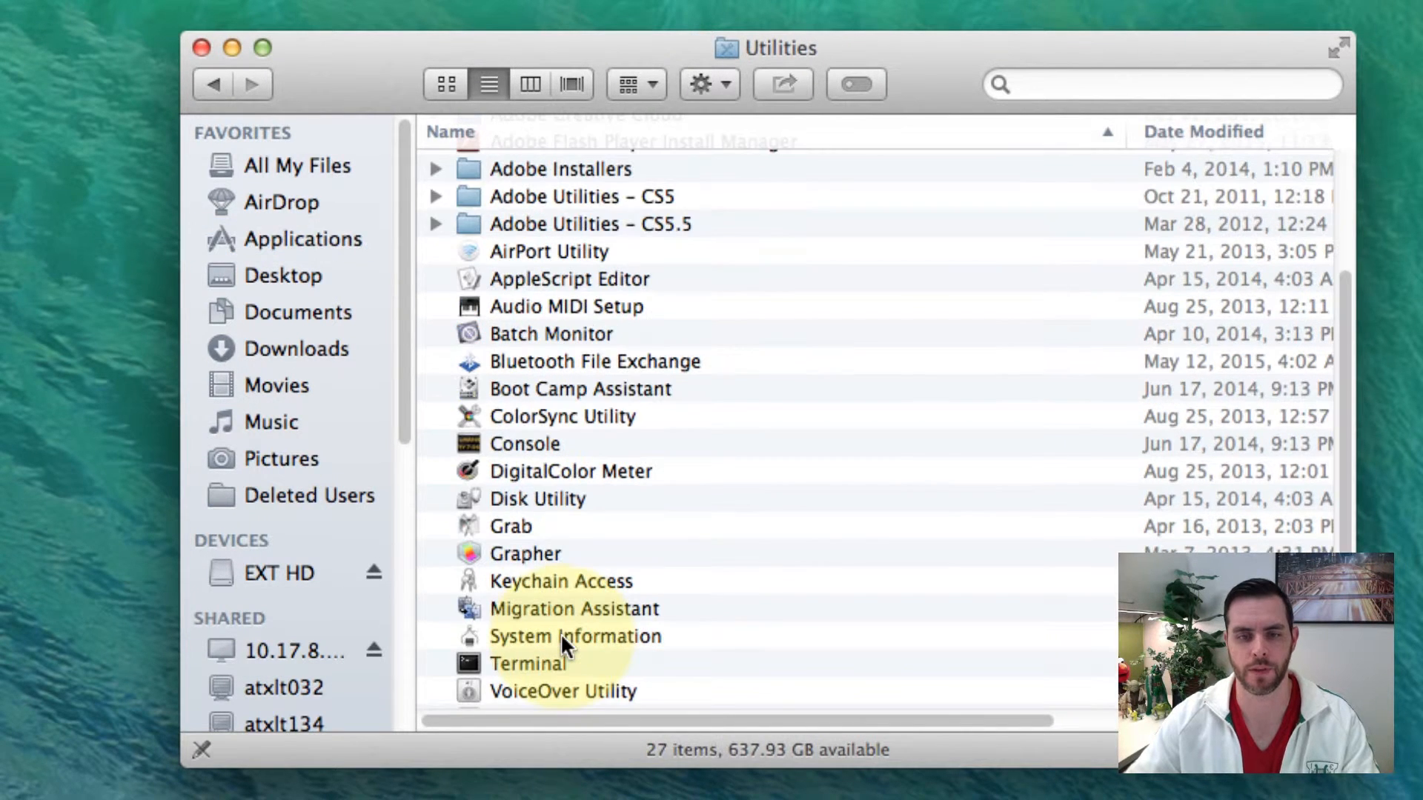
mouse_move(573, 509)
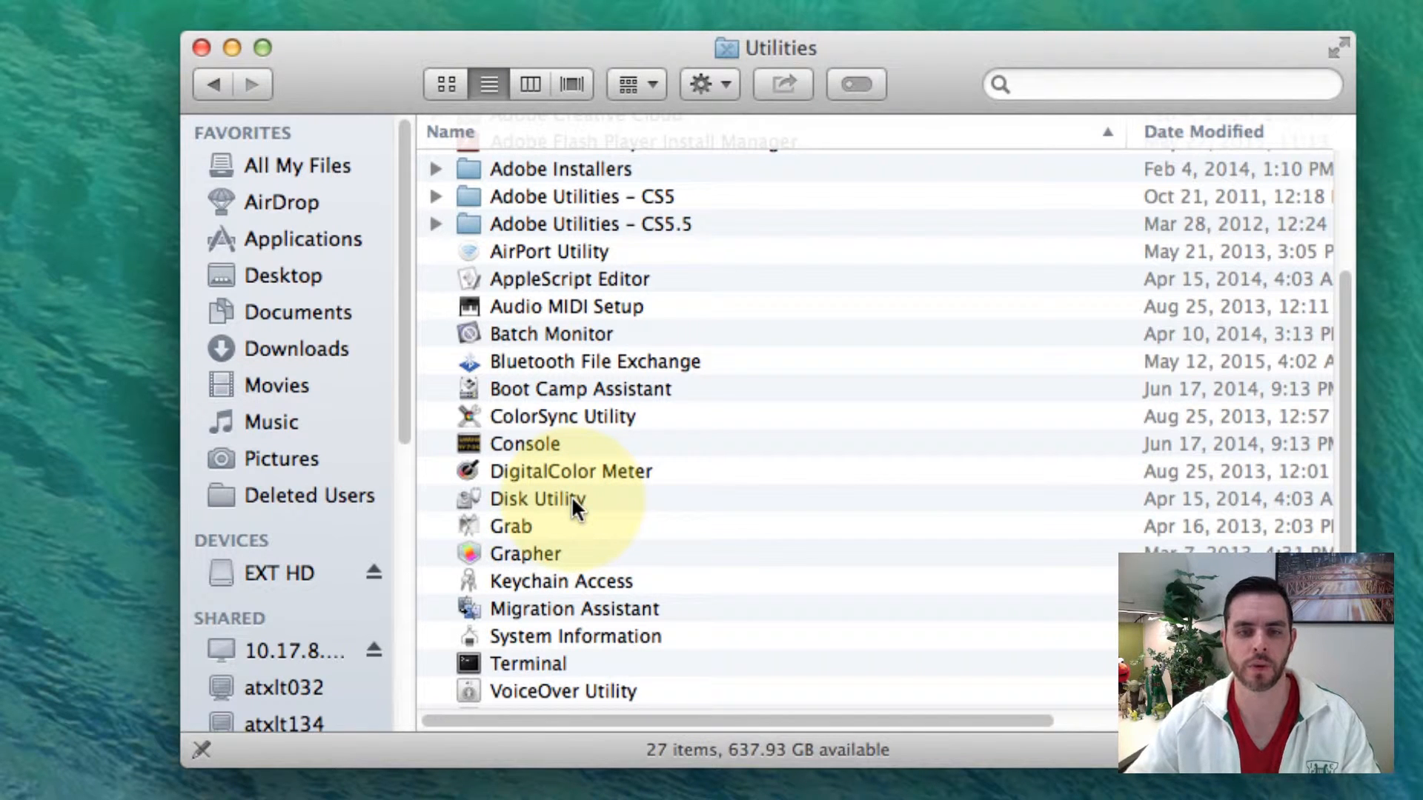
click(537, 500)
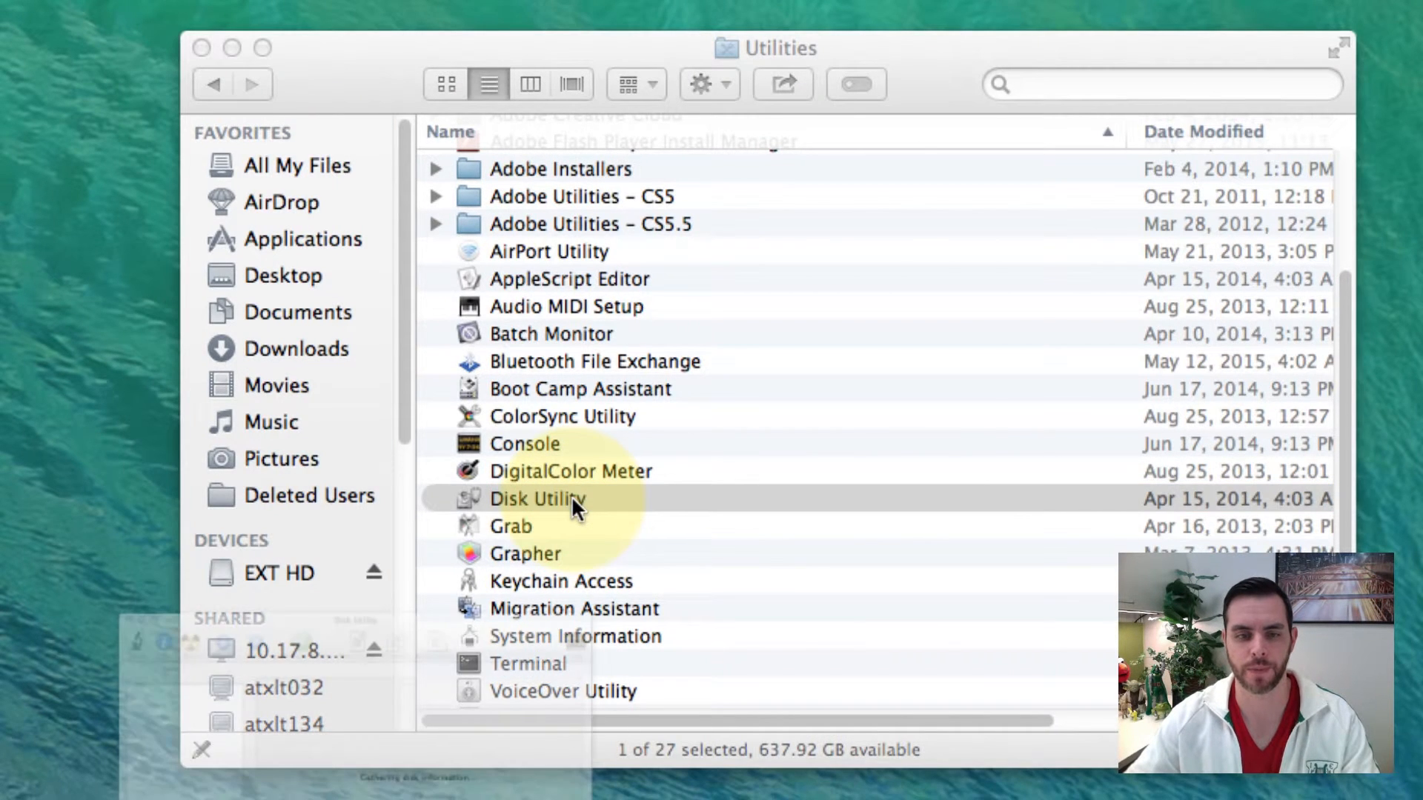
Step: Launch Disk Utility and select the EXT HD volume in the sidebar
double_click(536, 498)
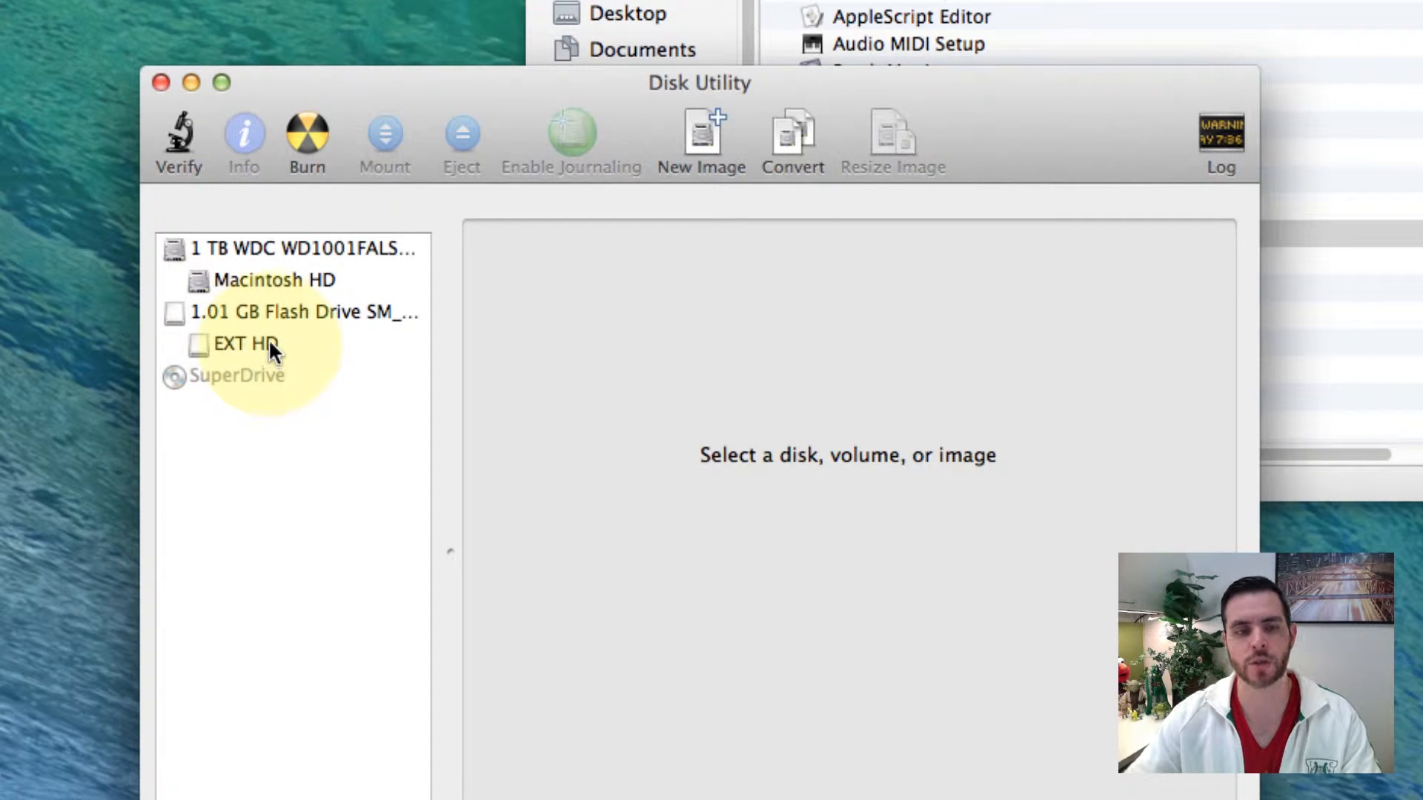
mouse_move(256, 346)
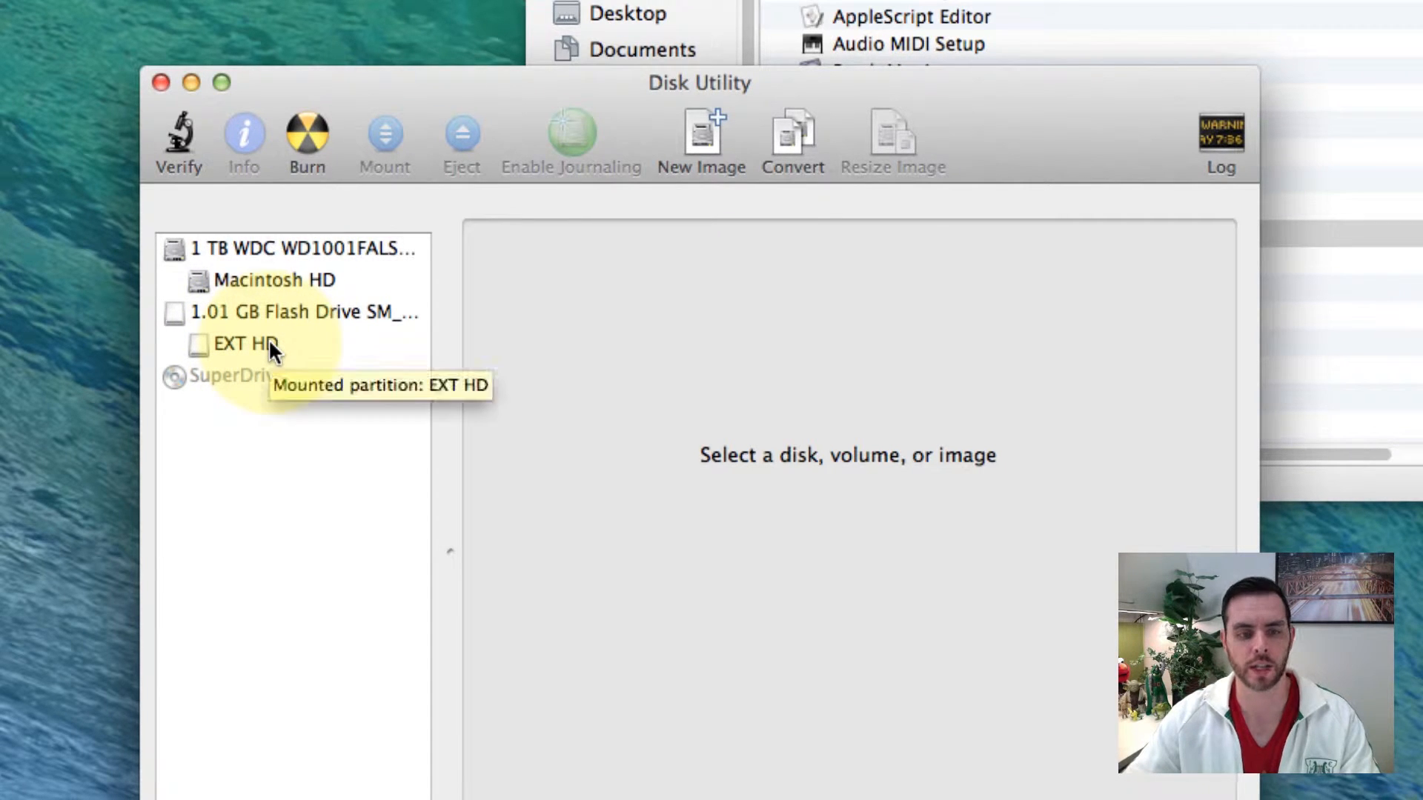
click(245, 344)
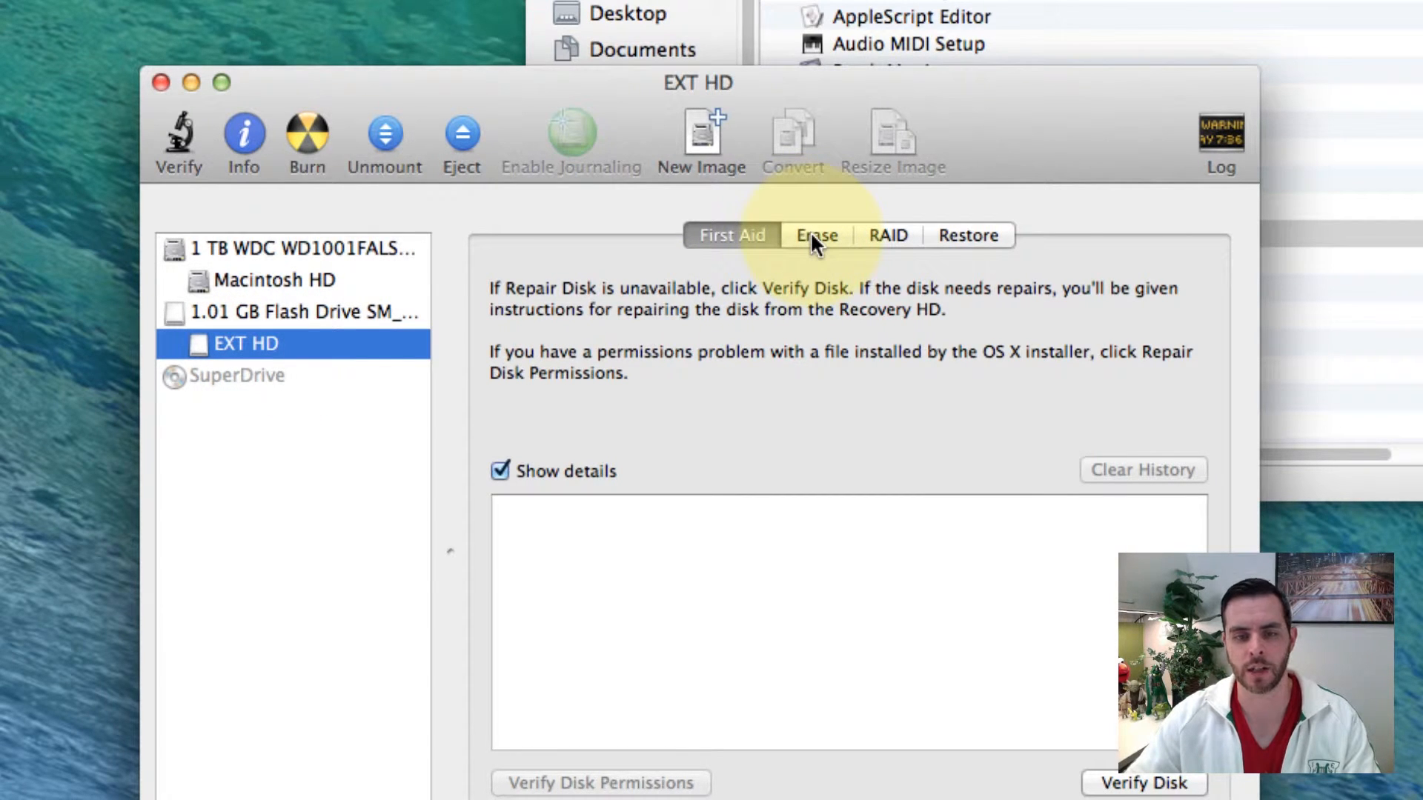
Step: Show EXT HD's Erase settings with the Format list expanded
click(814, 236)
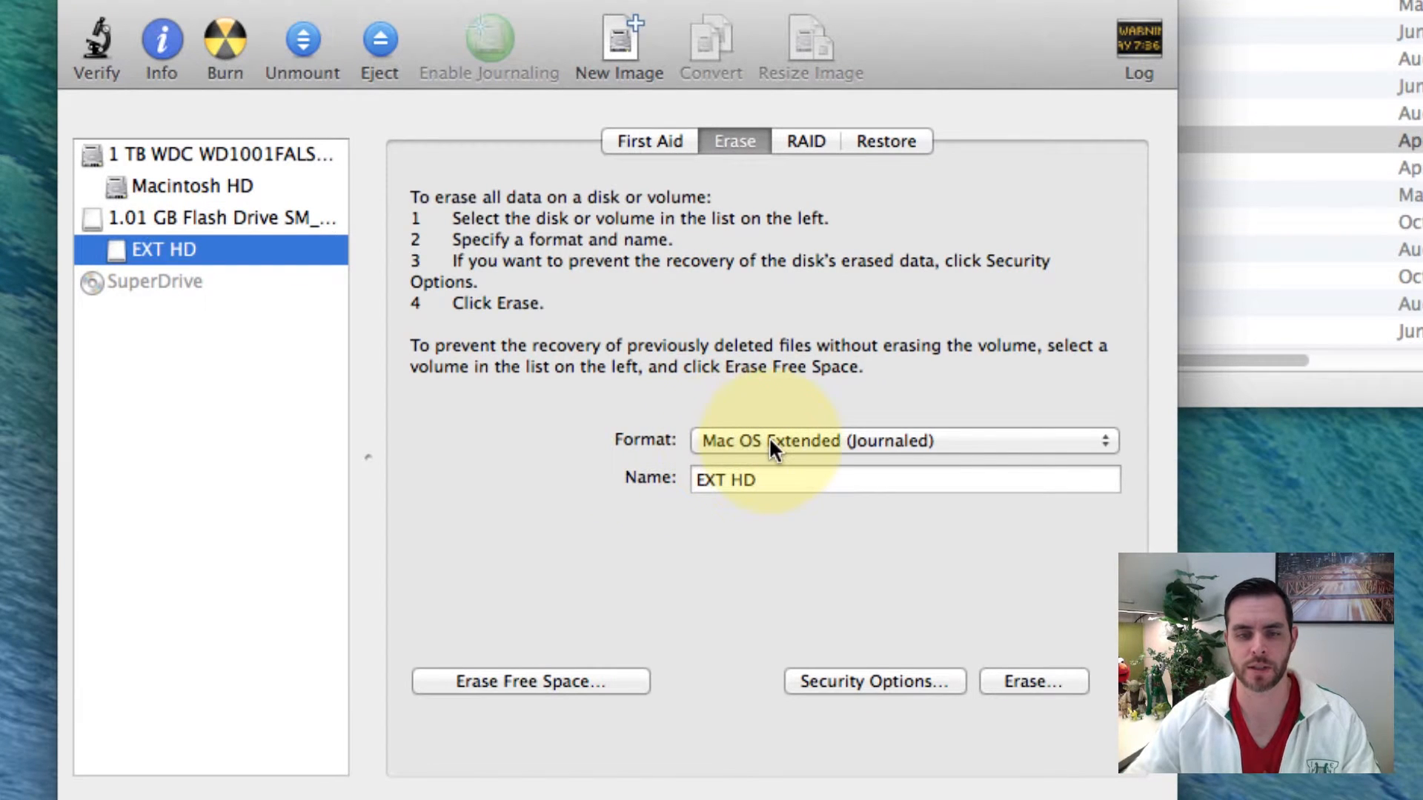
click(903, 442)
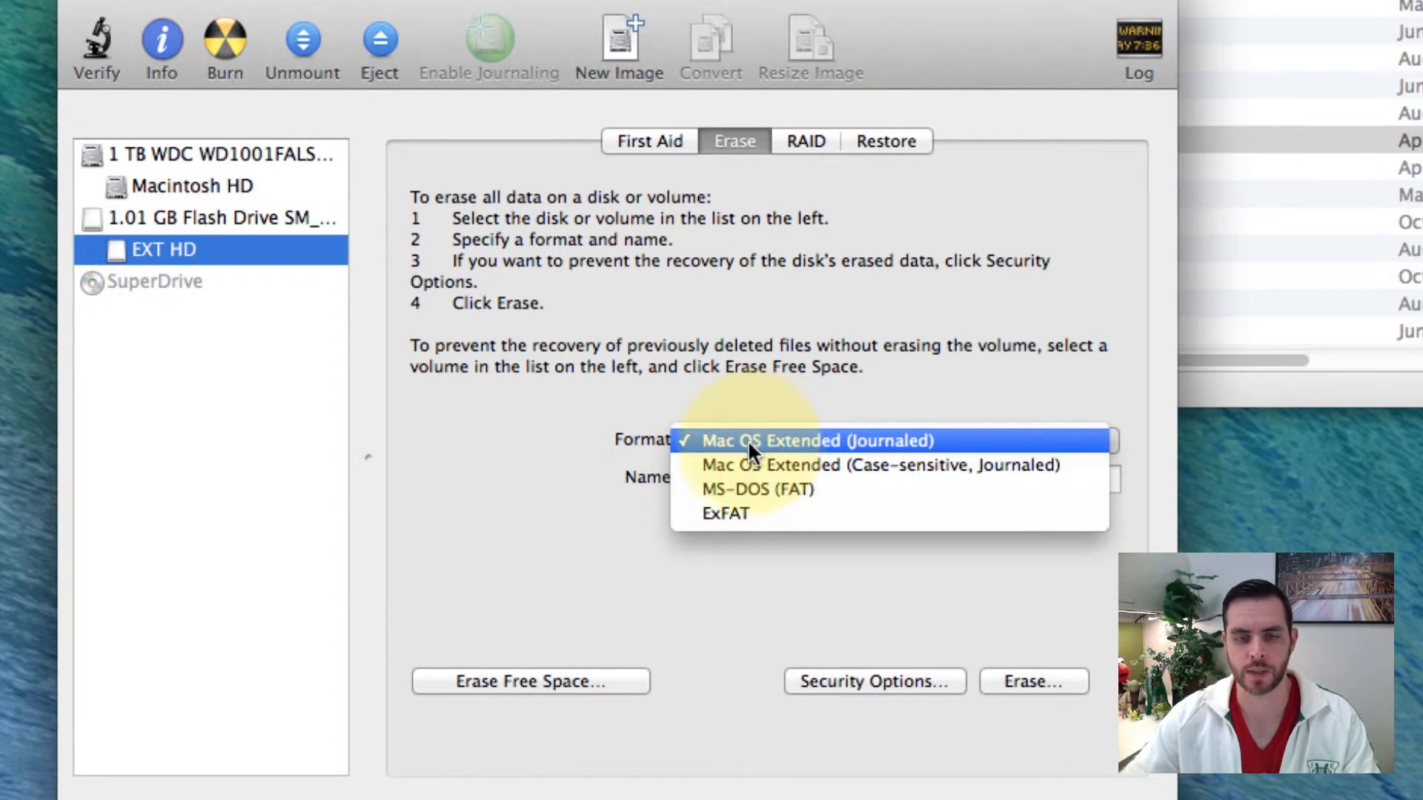
mouse_move(752, 466)
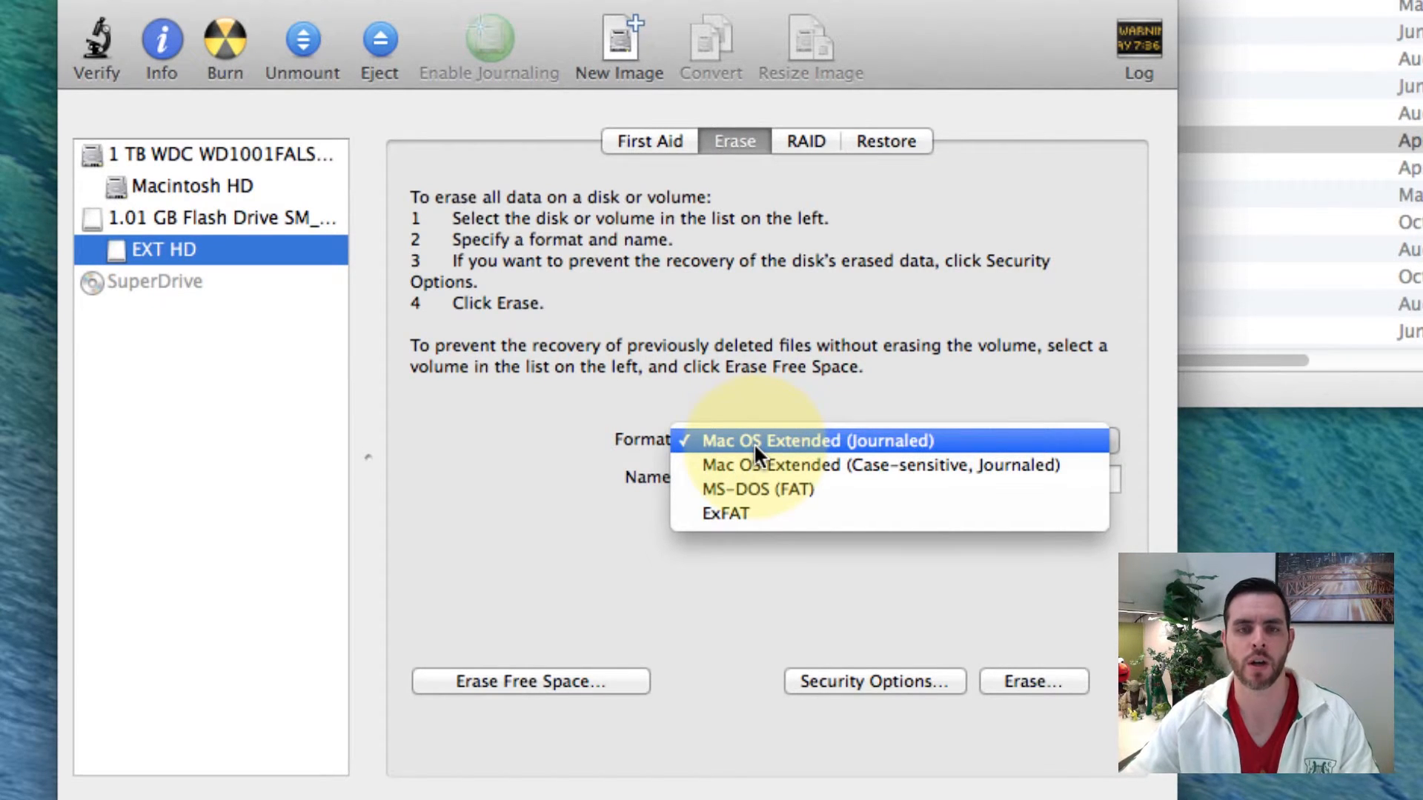
mouse_move(761, 490)
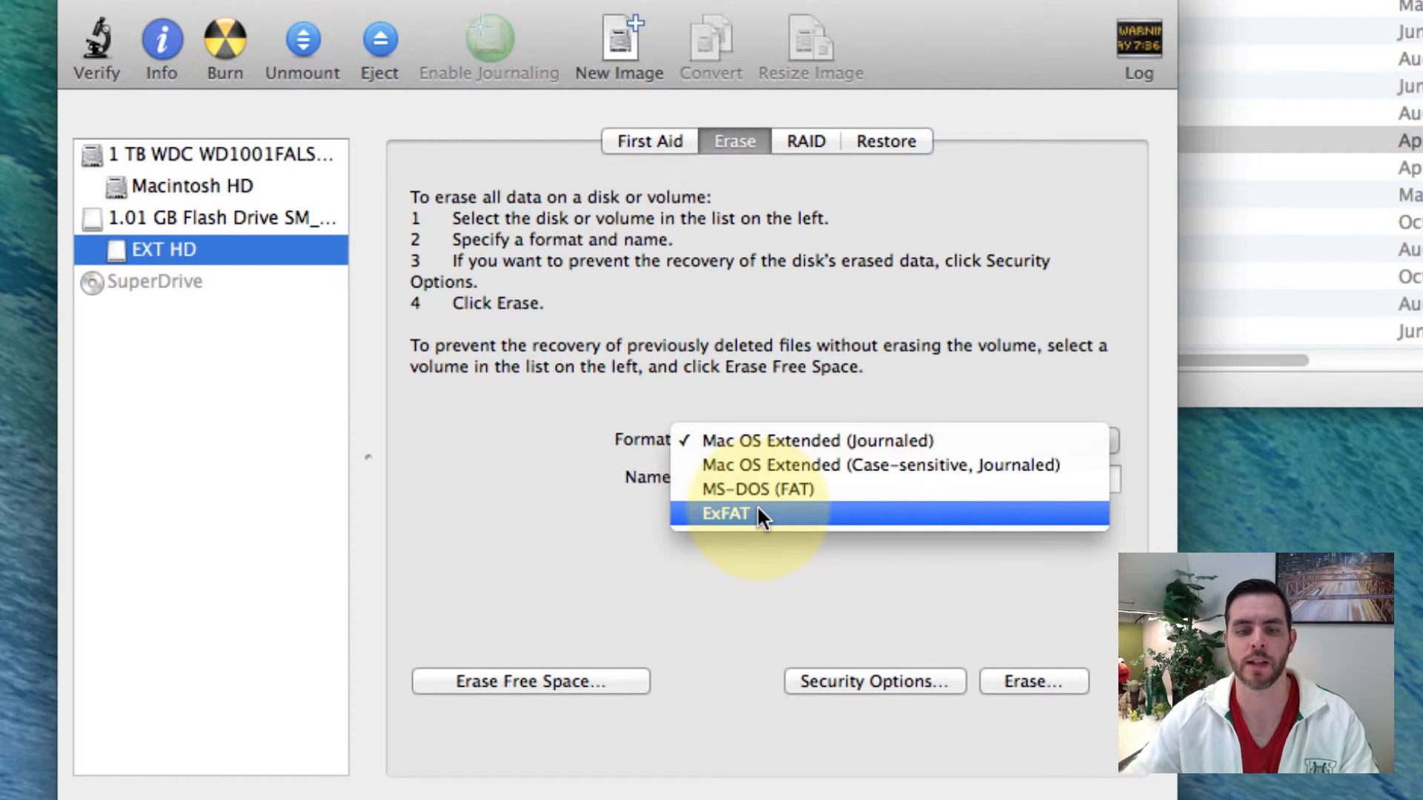
Step: Set the format to ExFAT with the name 'New HD' and start the erase
click(725, 514)
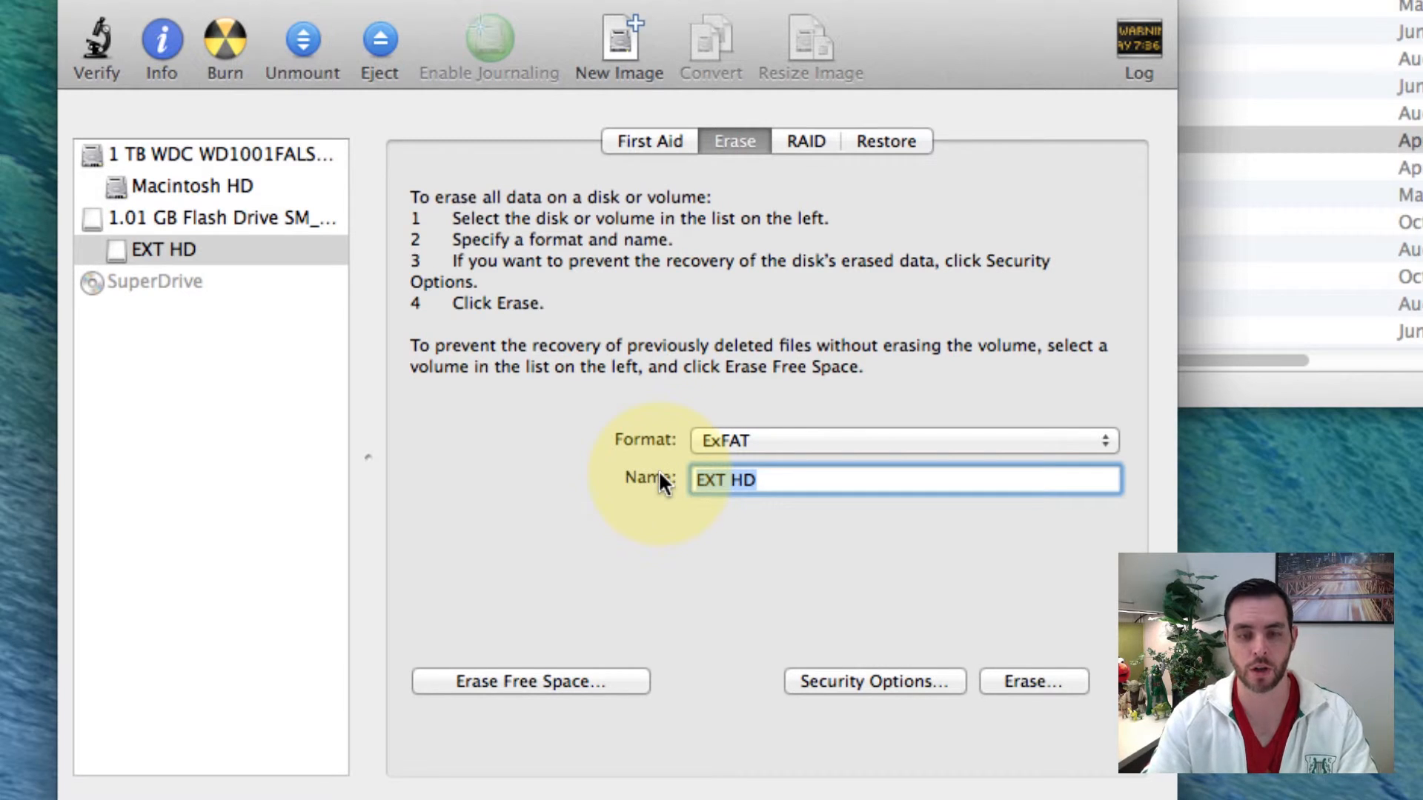
text(New)
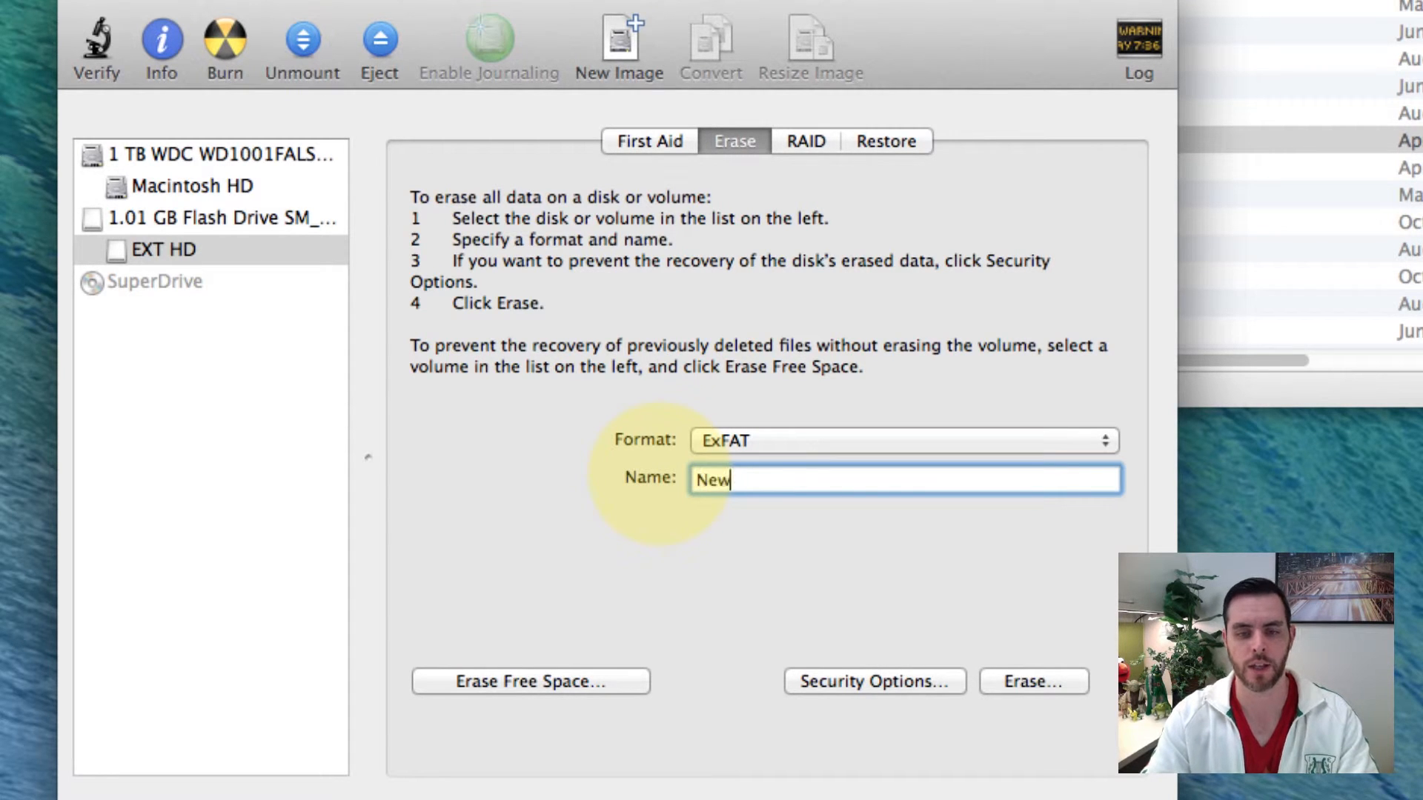
text(HD)
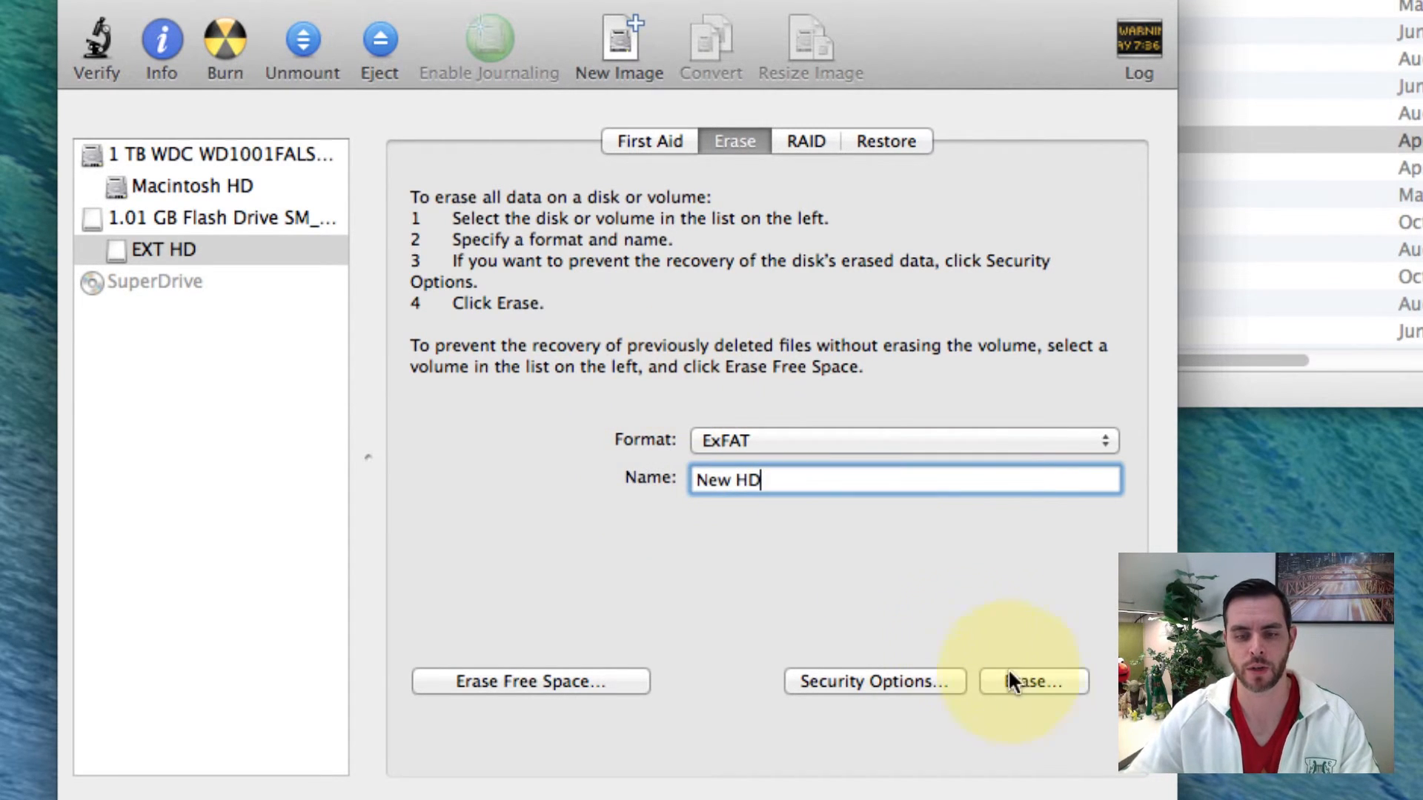
click(1032, 682)
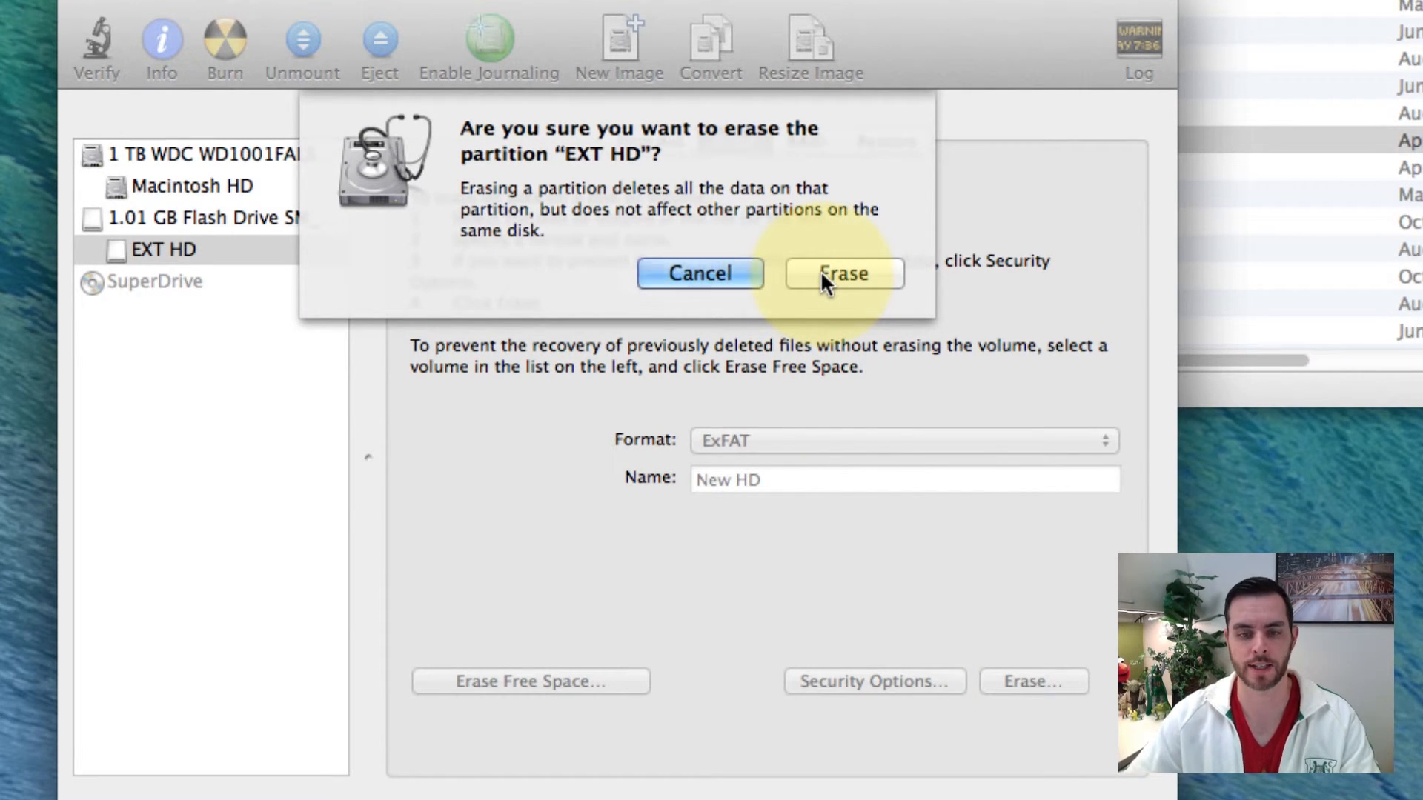
Step: Confirm erasing EXT HD so the drive reformats as New HD
click(842, 272)
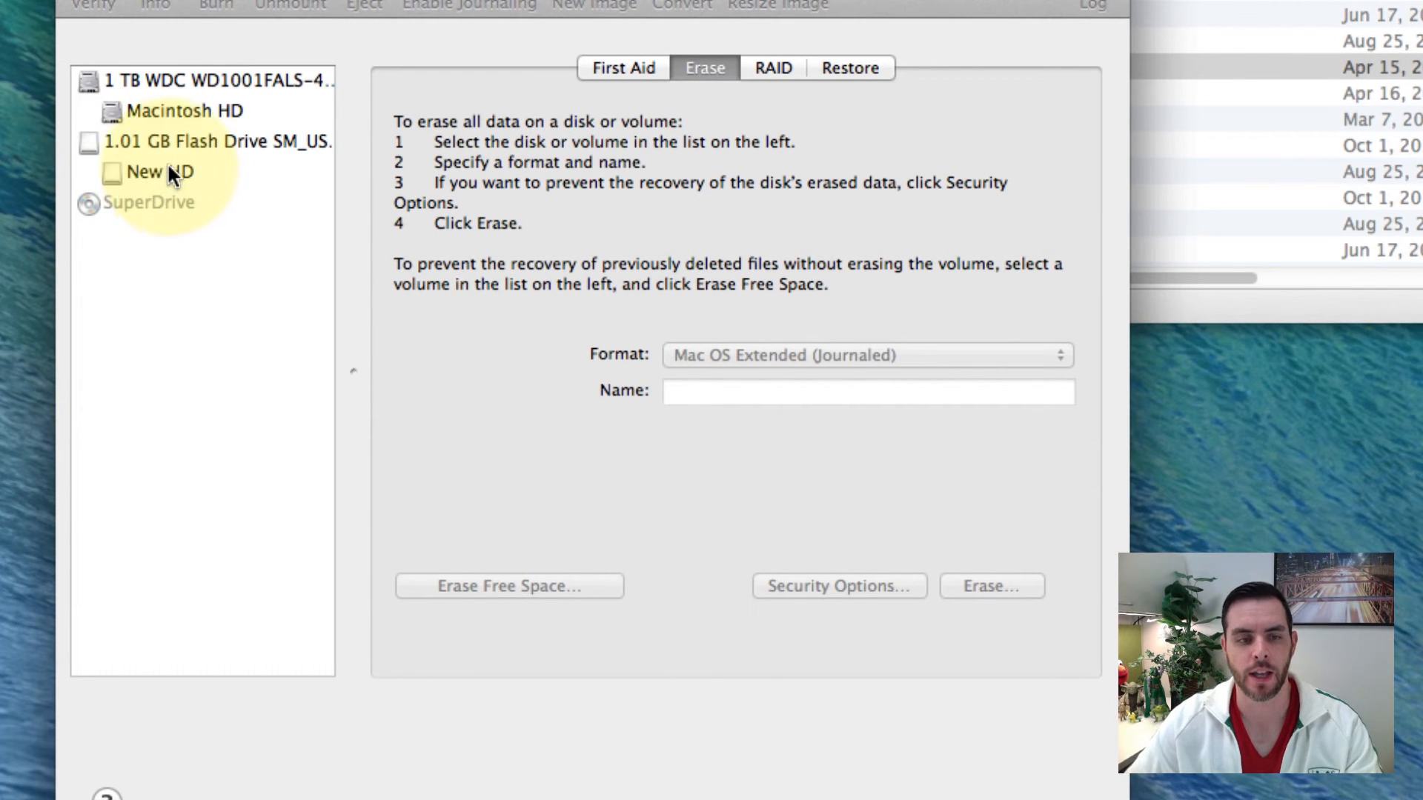
mouse_move(162, 172)
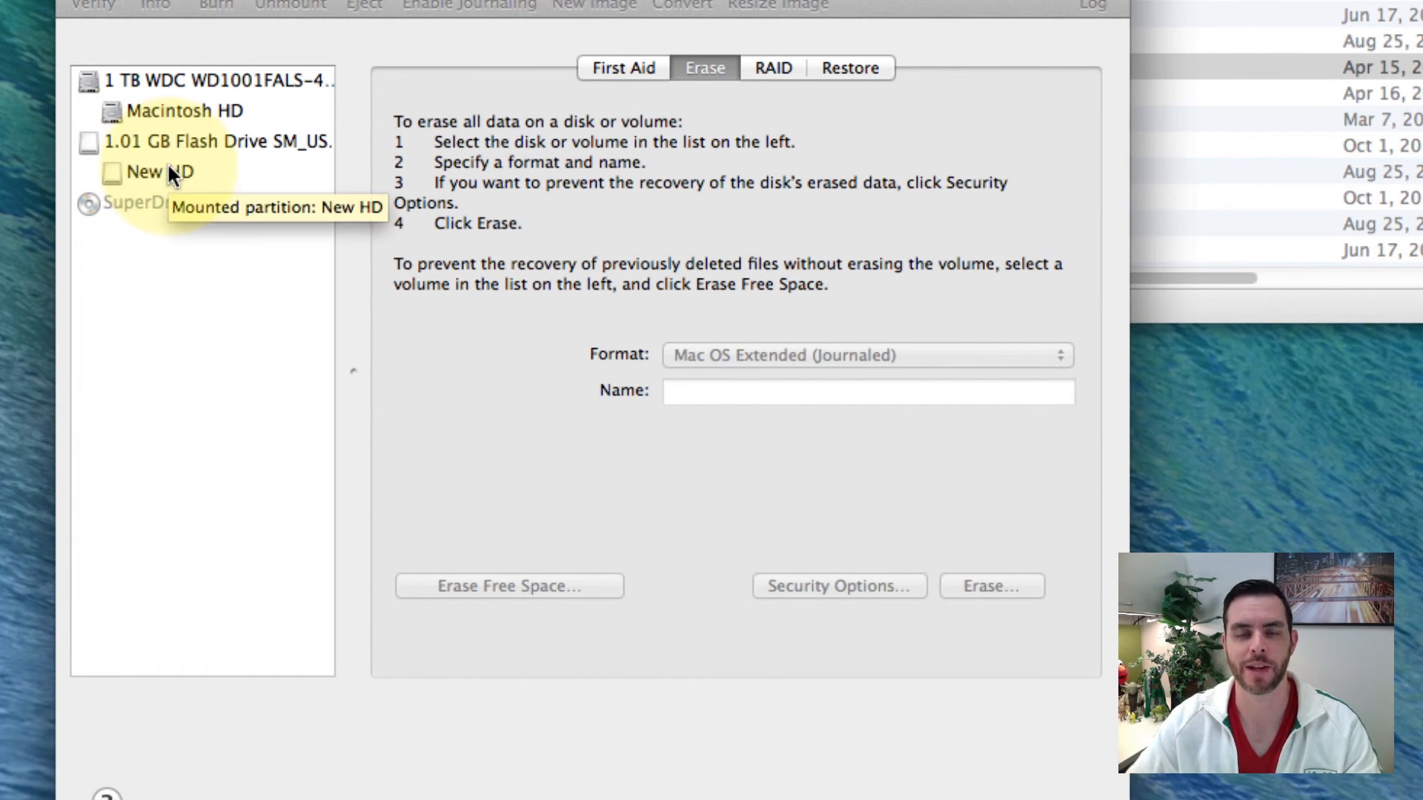